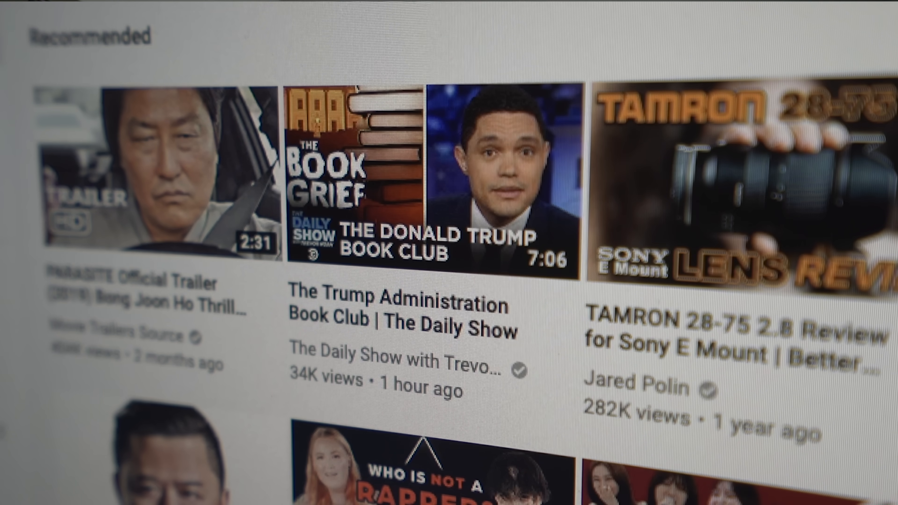
scroll(down, 3)
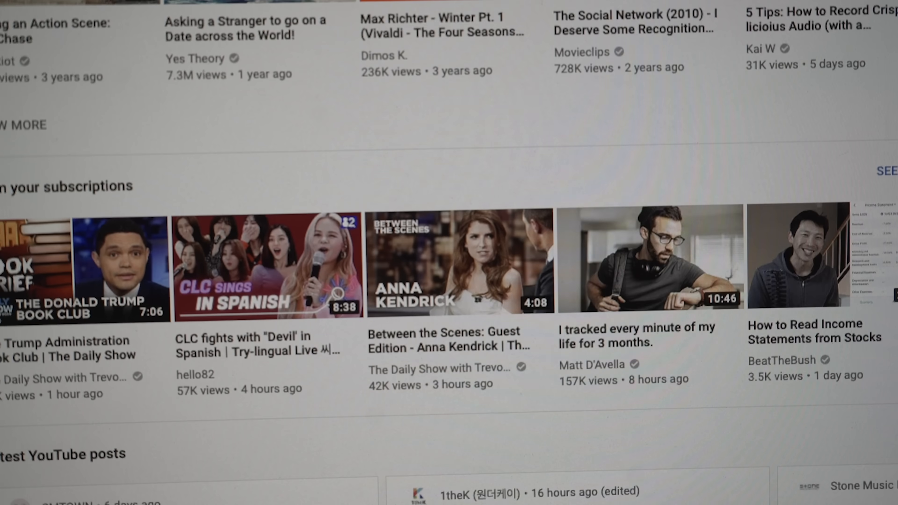